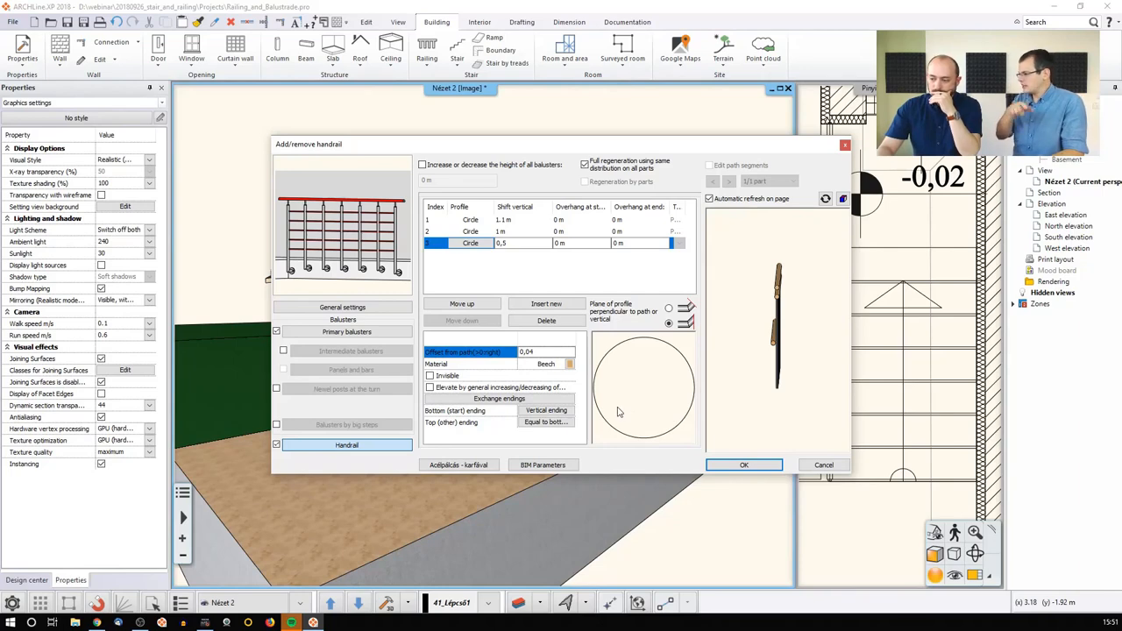
{"action": "mouse_move", "coordinate": [526, 453]}
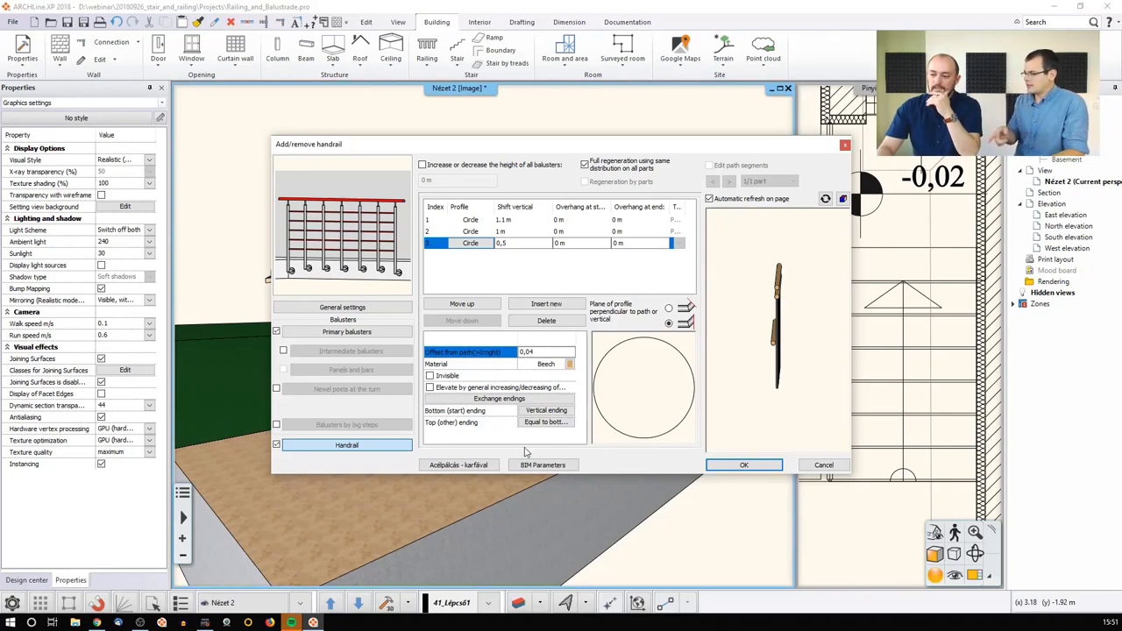
- Accept the handrail settings, then select the glass stair railing and bring up its Railing properties
{"action": "left_click", "coordinate": [743, 465]}
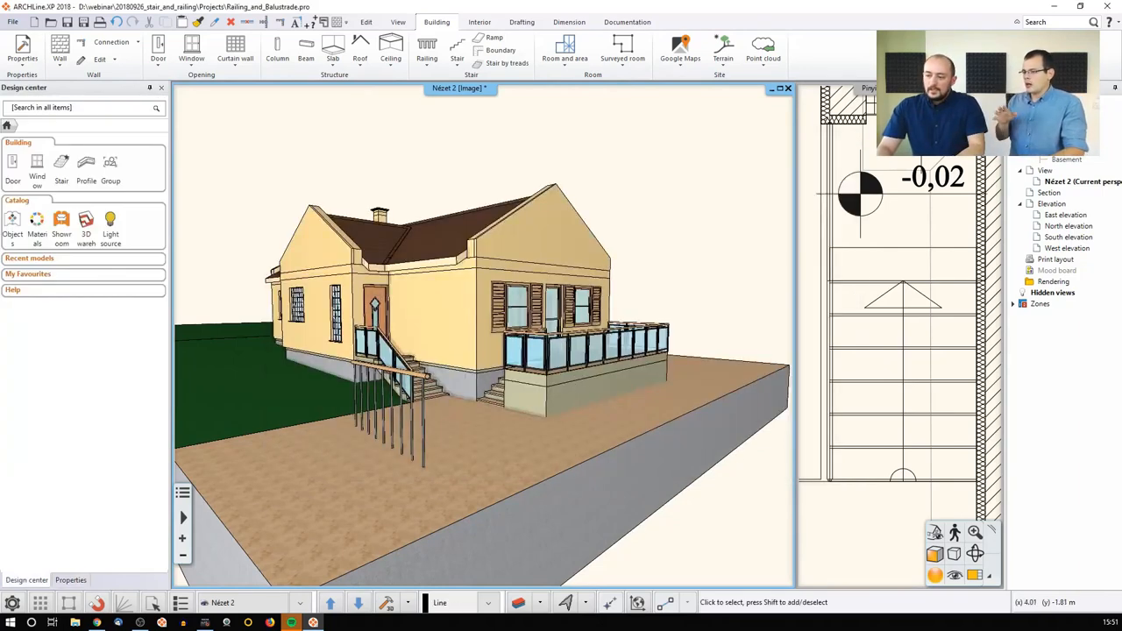
{"action": "left_click", "coordinate": [395, 385]}
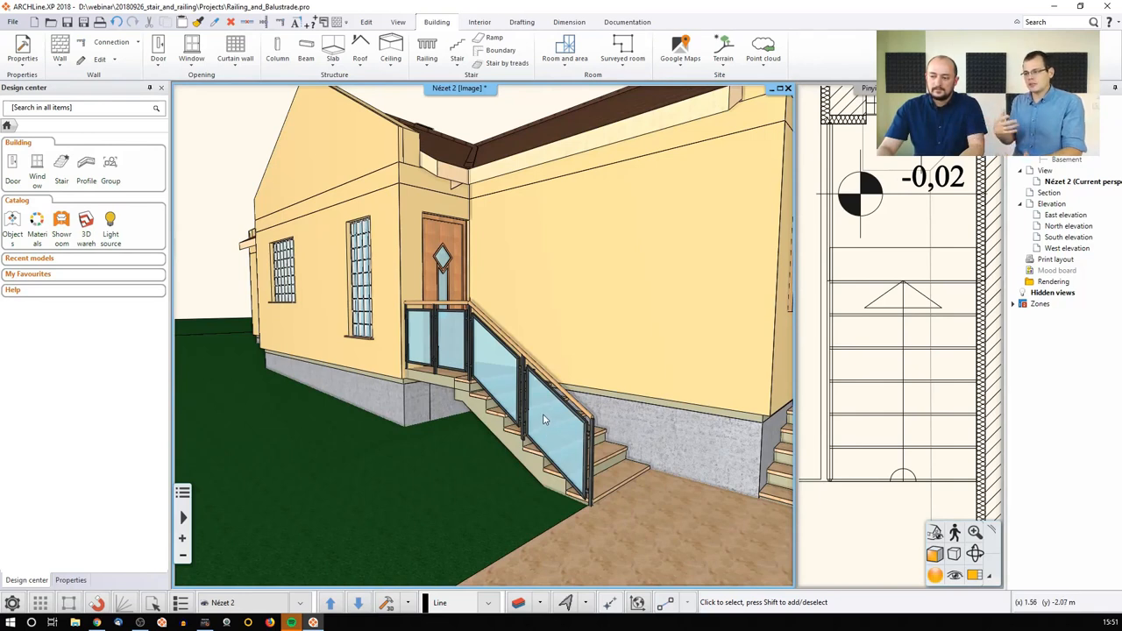
{"action": "left_click", "coordinate": [70, 578]}
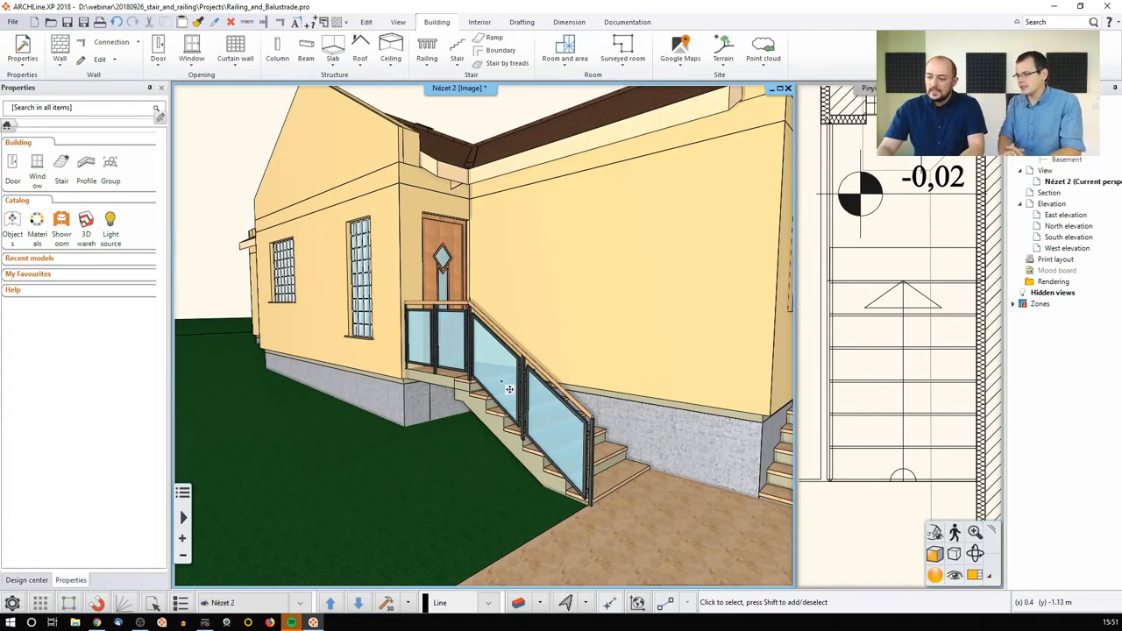
{"action": "left_click", "coordinate": [509, 350]}
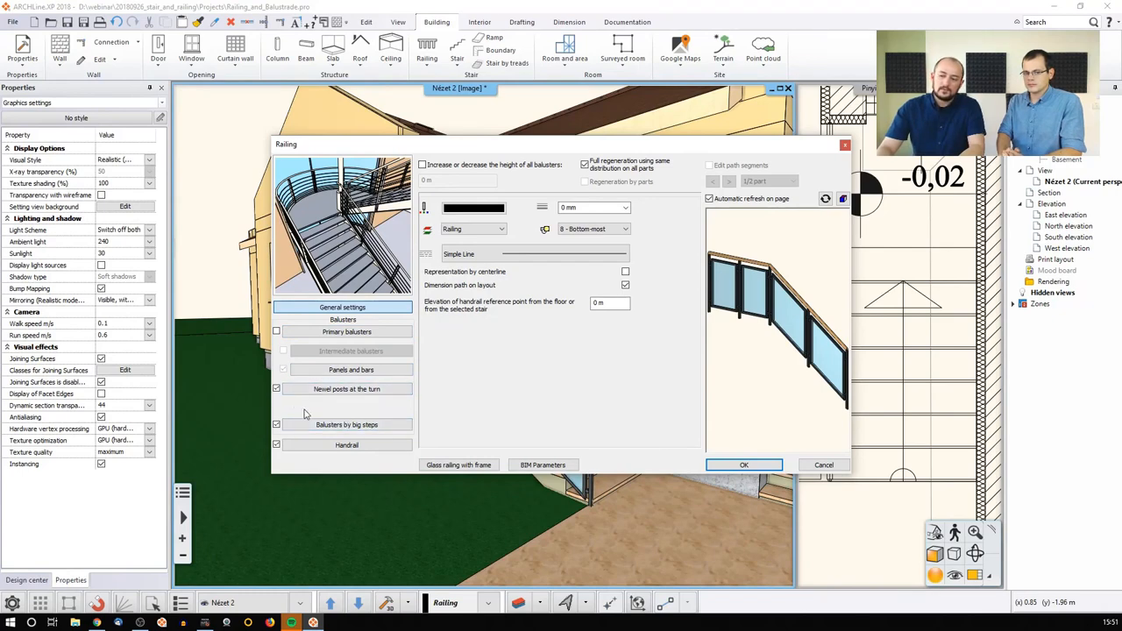
- Review the 'Newel posts at the turn' page, then show 'Balusters by big steps' distribution between newel posts
{"action": "left_click", "coordinate": [348, 389]}
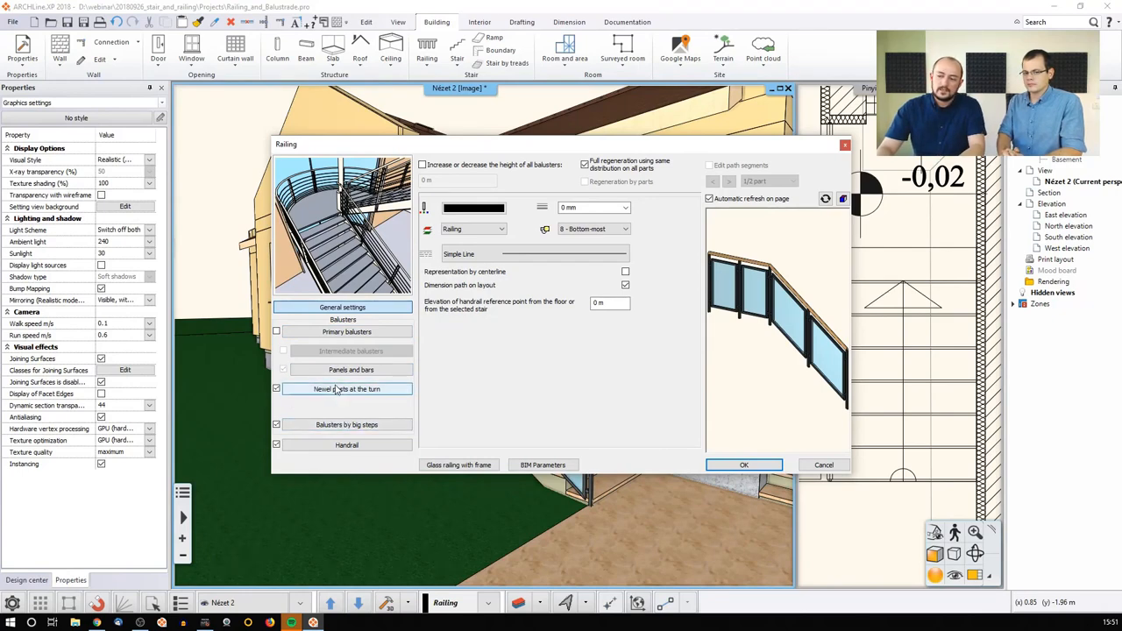
{"action": "left_click", "coordinate": [347, 390]}
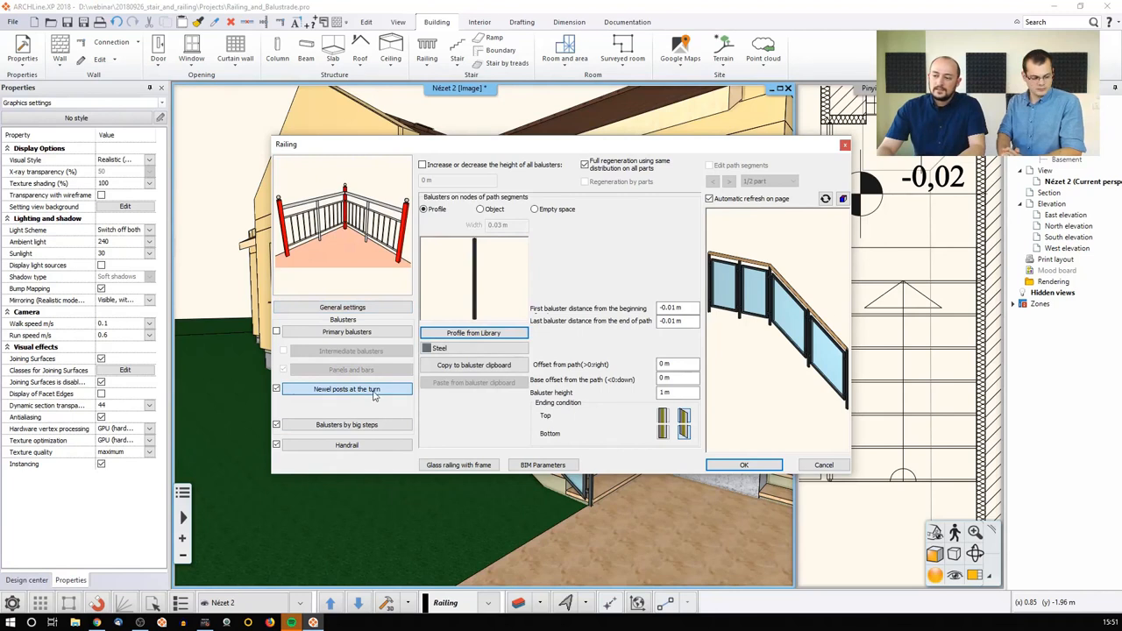
{"action": "mouse_move", "coordinate": [337, 396]}
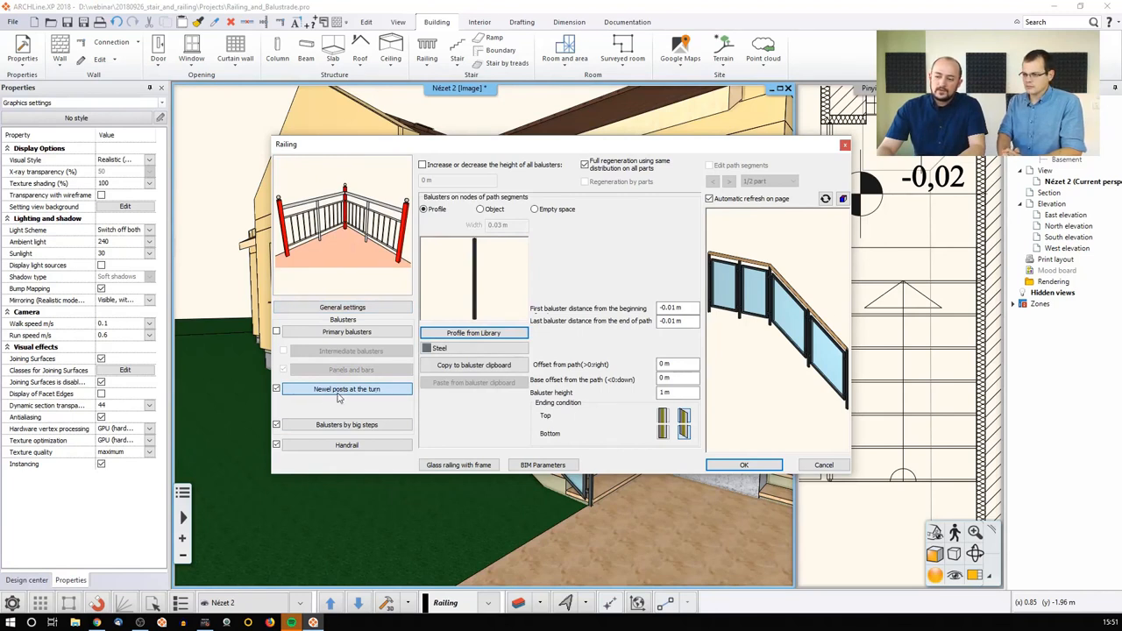
{"action": "mouse_move", "coordinate": [354, 397]}
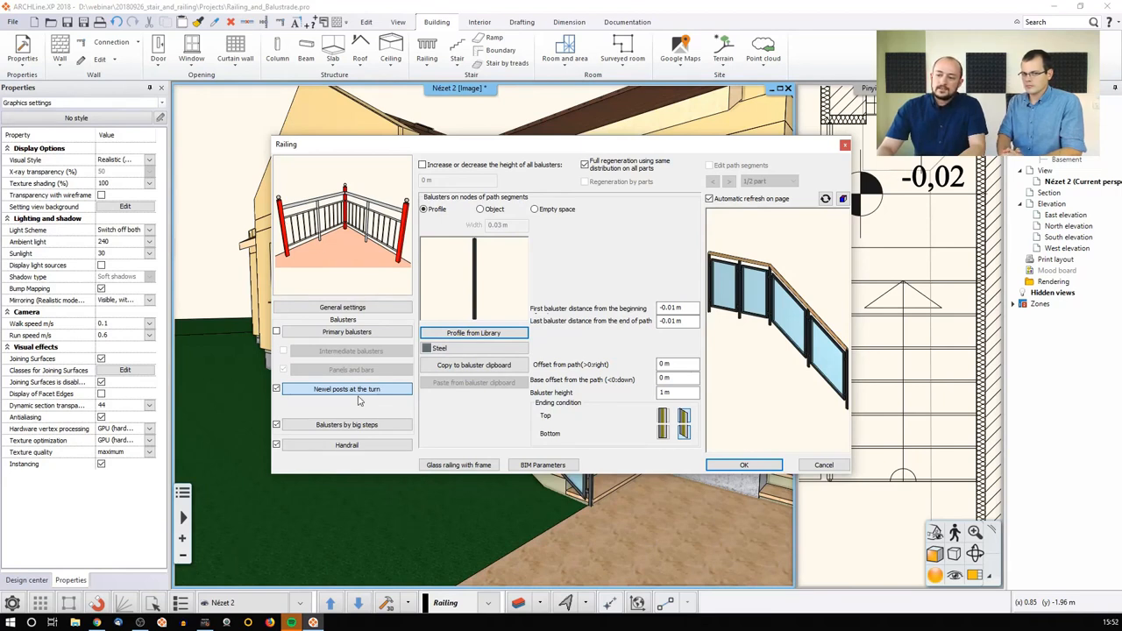
{"action": "mouse_move", "coordinate": [403, 409]}
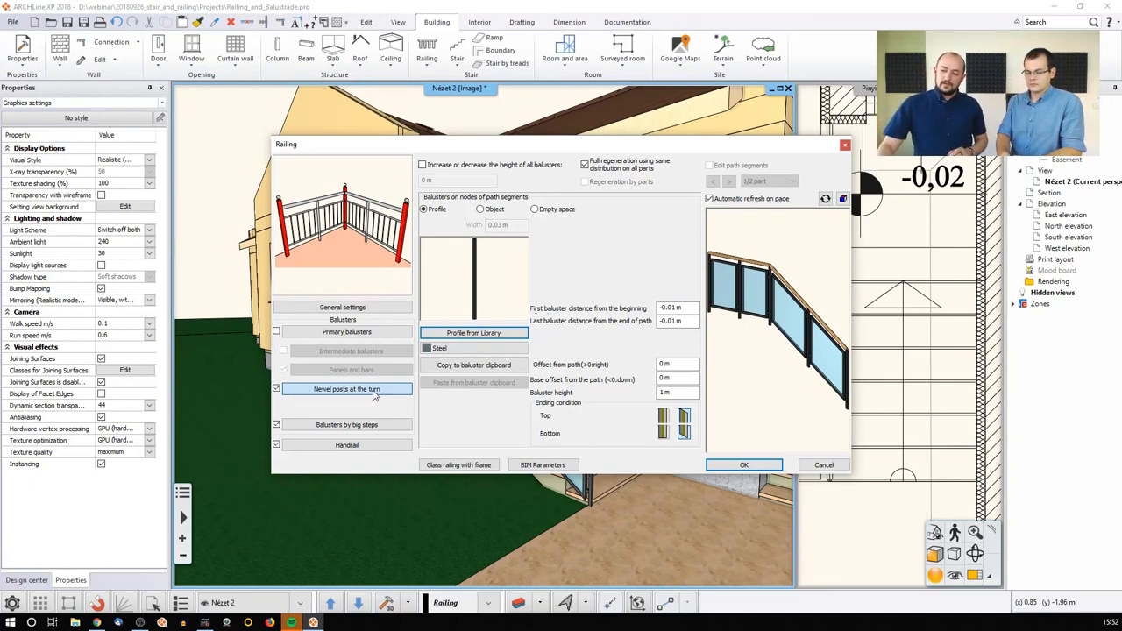
{"action": "mouse_move", "coordinate": [394, 377]}
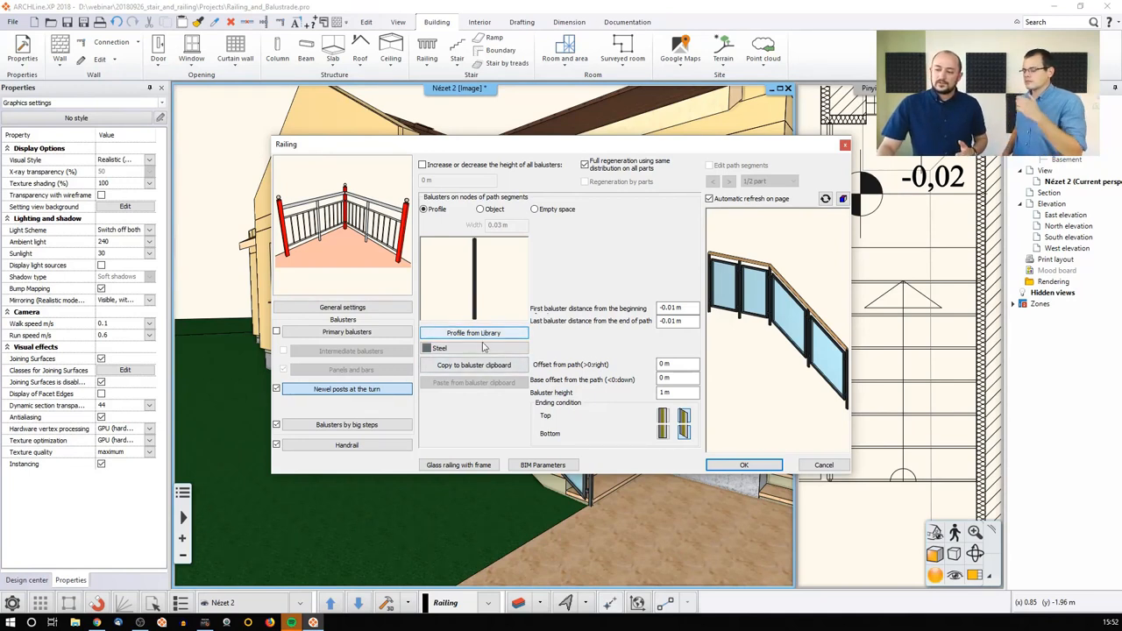
{"action": "left_click", "coordinate": [474, 334]}
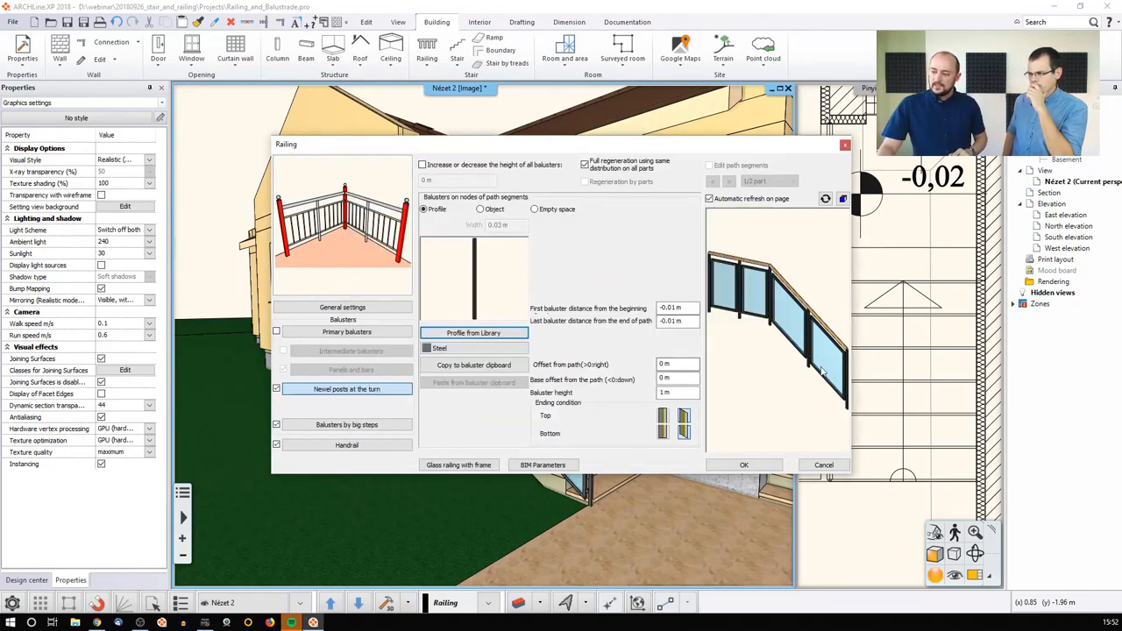
{"action": "left_click", "coordinate": [348, 424]}
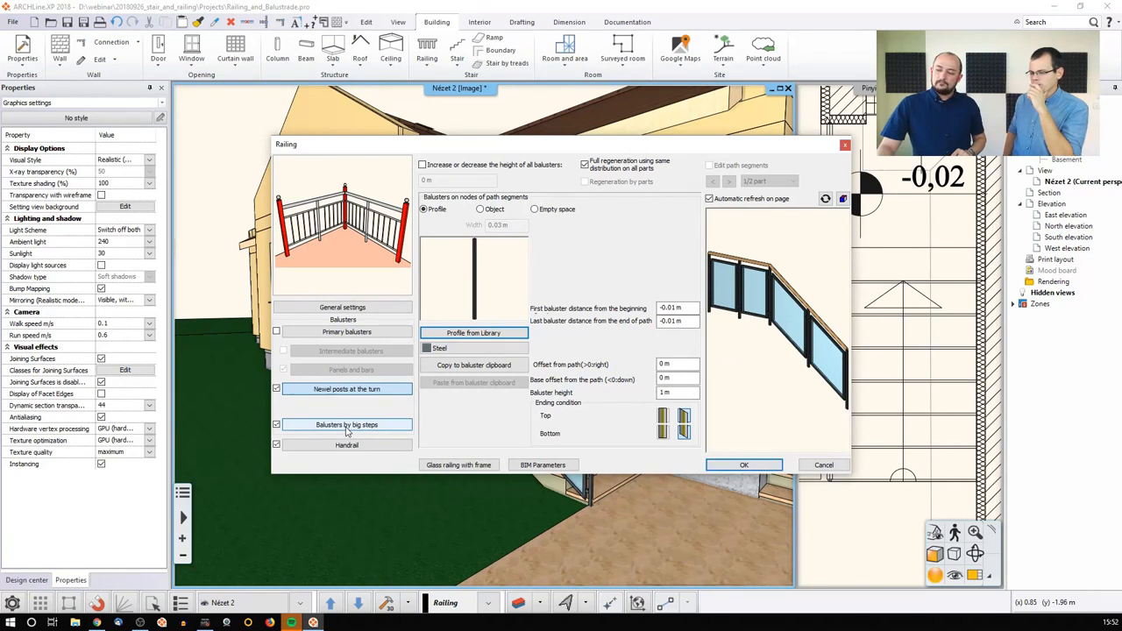
{"action": "left_click", "coordinate": [347, 424]}
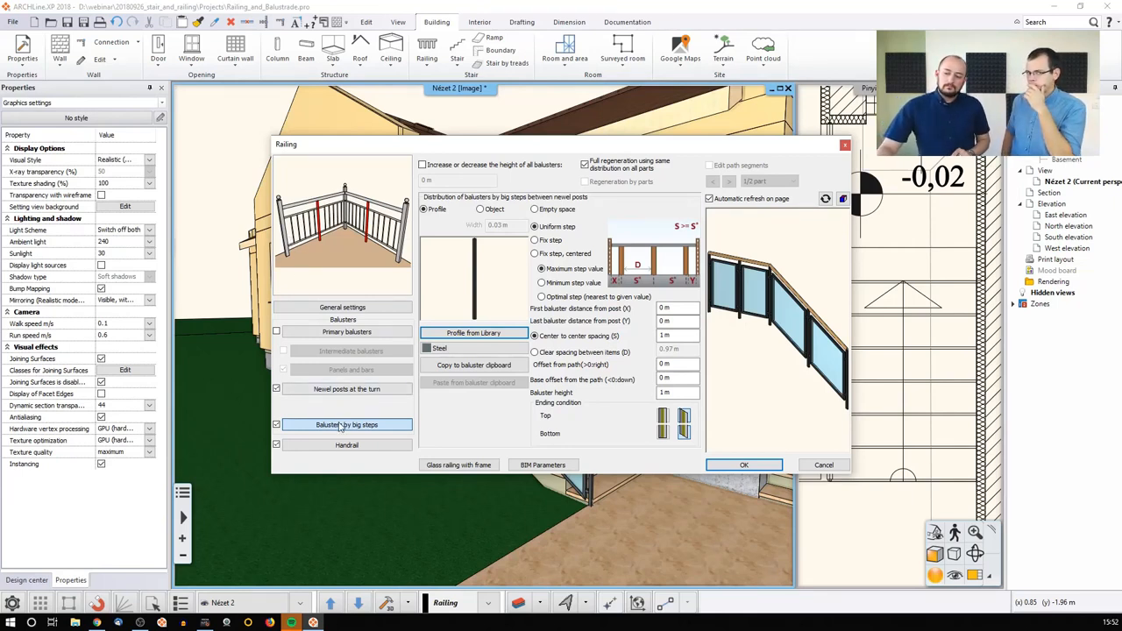
- Show the 'Primary balusters' page distributing balusters between big-step balusters, panels and bars enabled
{"action": "left_click", "coordinate": [347, 331]}
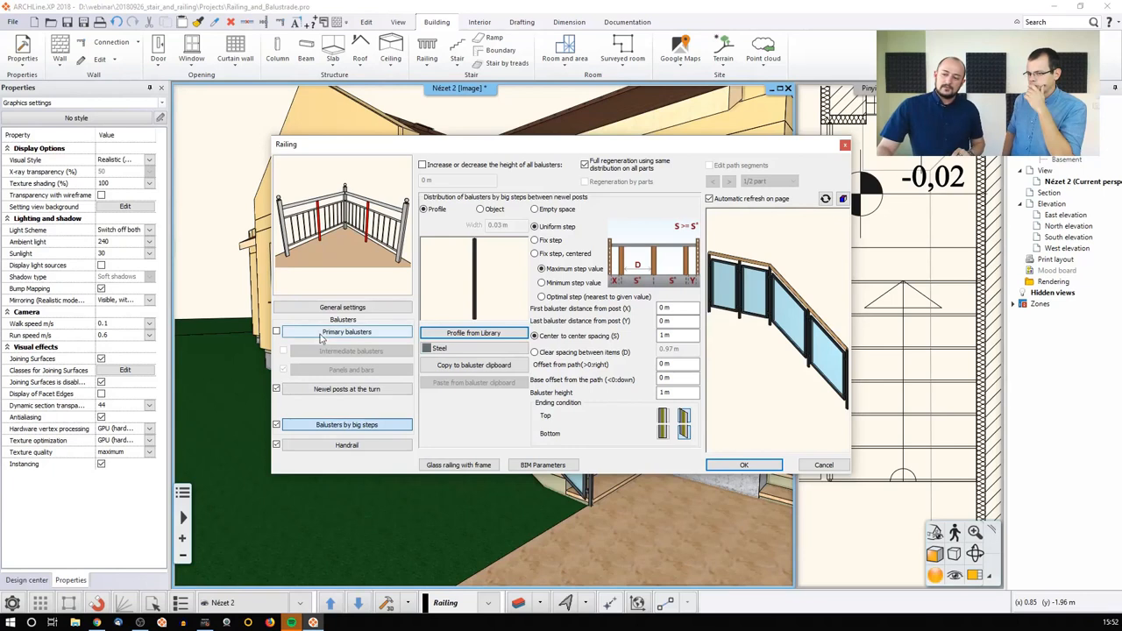
{"action": "left_click", "coordinate": [348, 332]}
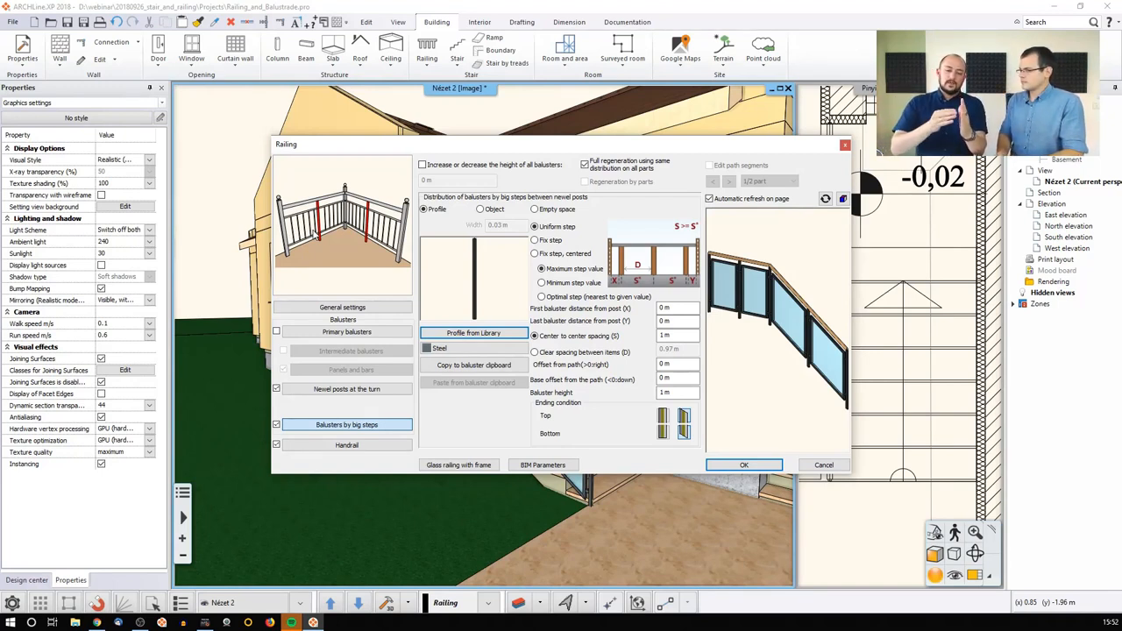
{"action": "left_click", "coordinate": [347, 331]}
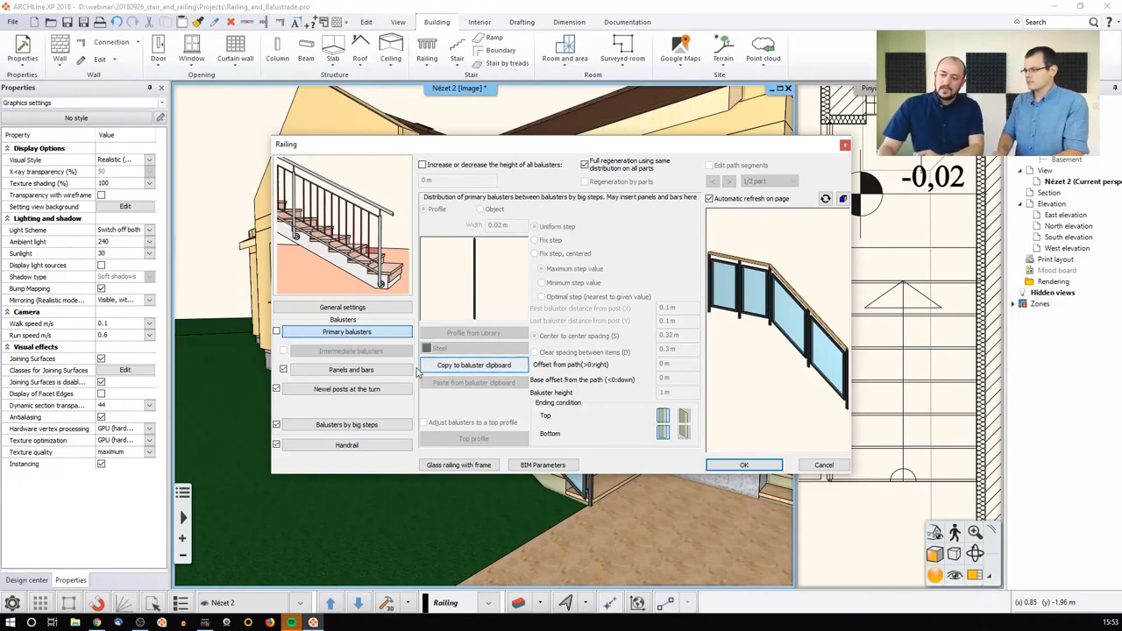
- Bring up the 'Panels and bars' editor listing the glass panel framed by bars
{"action": "left_click", "coordinate": [350, 368]}
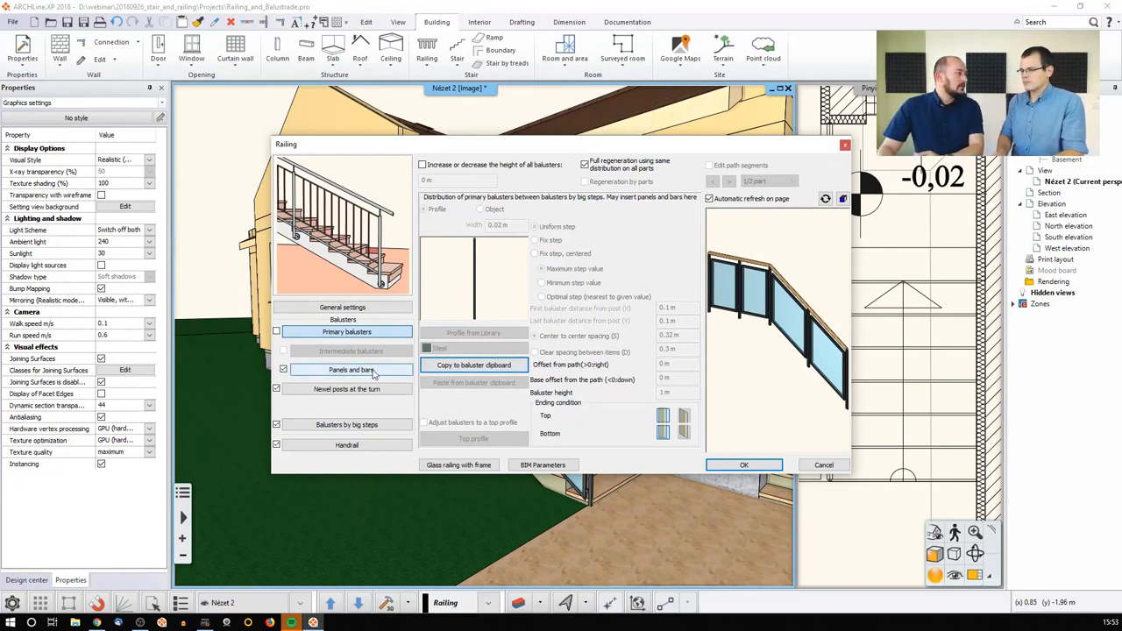
{"action": "left_click", "coordinate": [347, 368]}
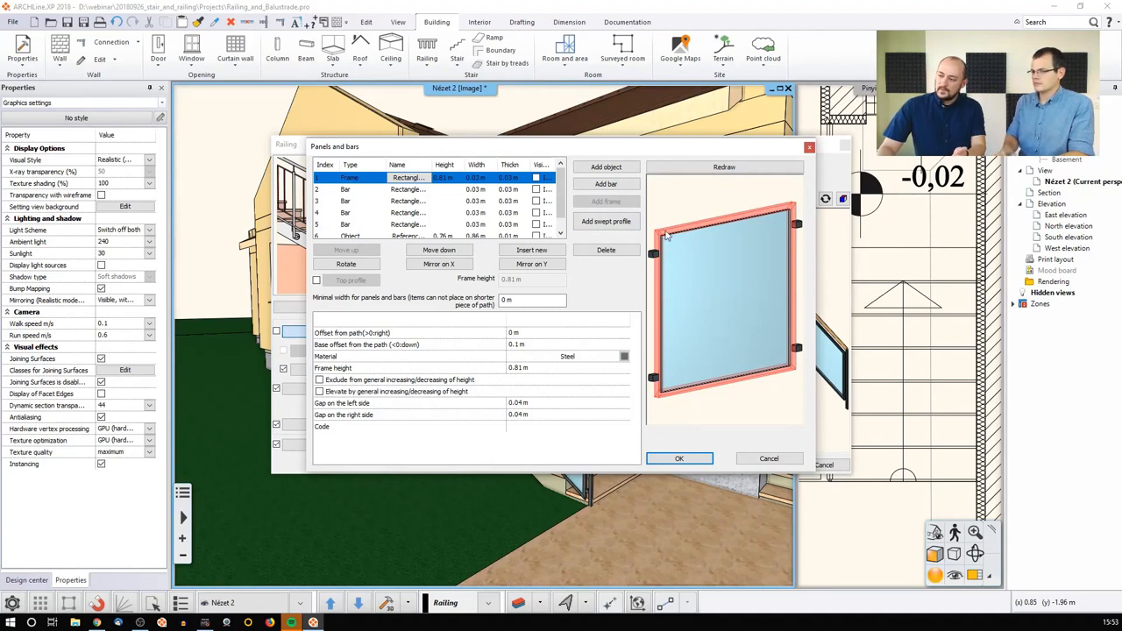
{"action": "mouse_move", "coordinate": [751, 214]}
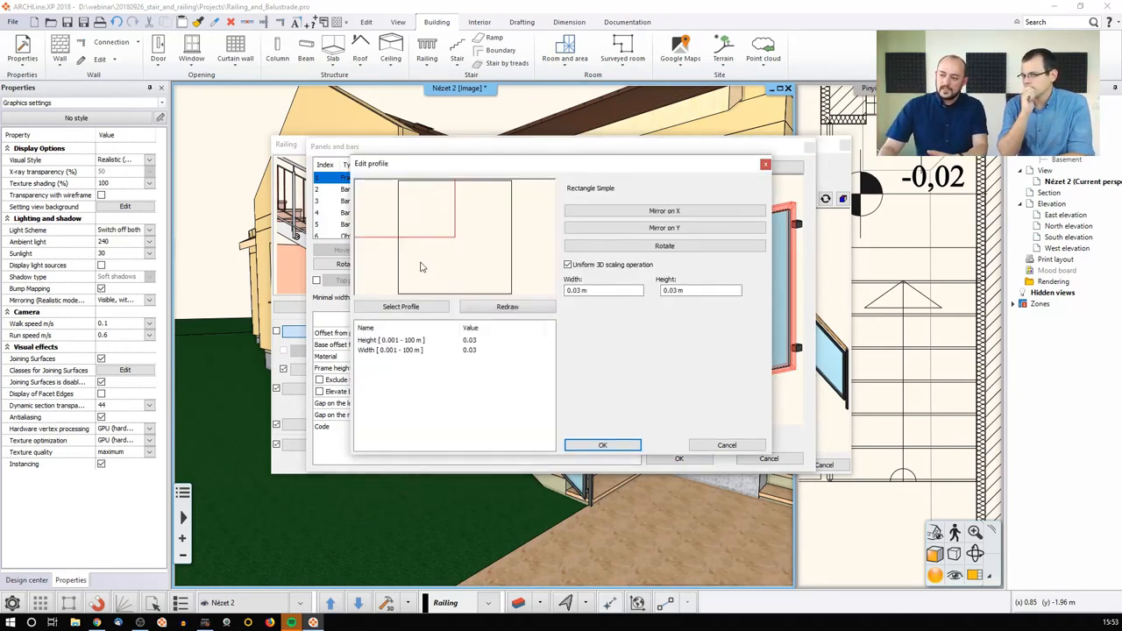
{"action": "left_click", "coordinate": [603, 446]}
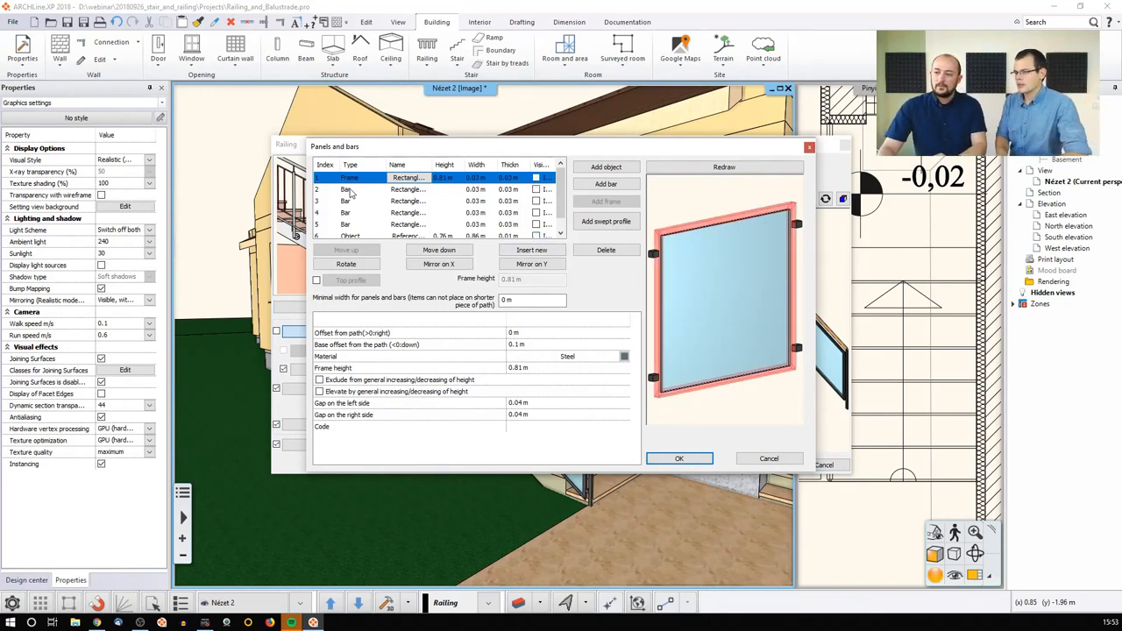
{"action": "left_click", "coordinate": [345, 189]}
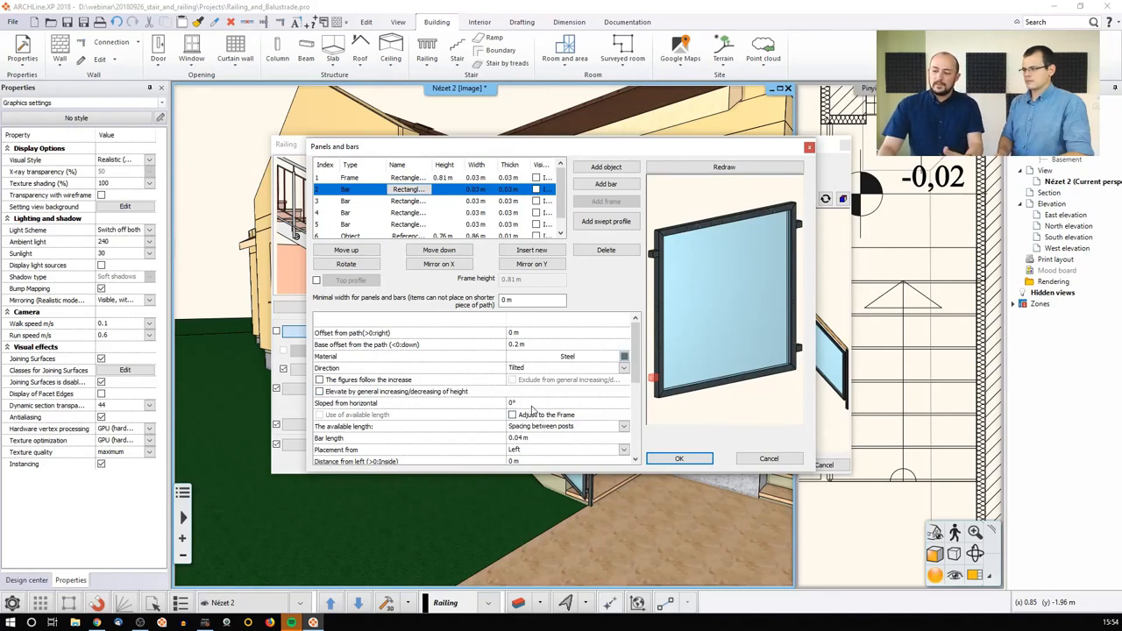
{"action": "mouse_move", "coordinate": [533, 413]}
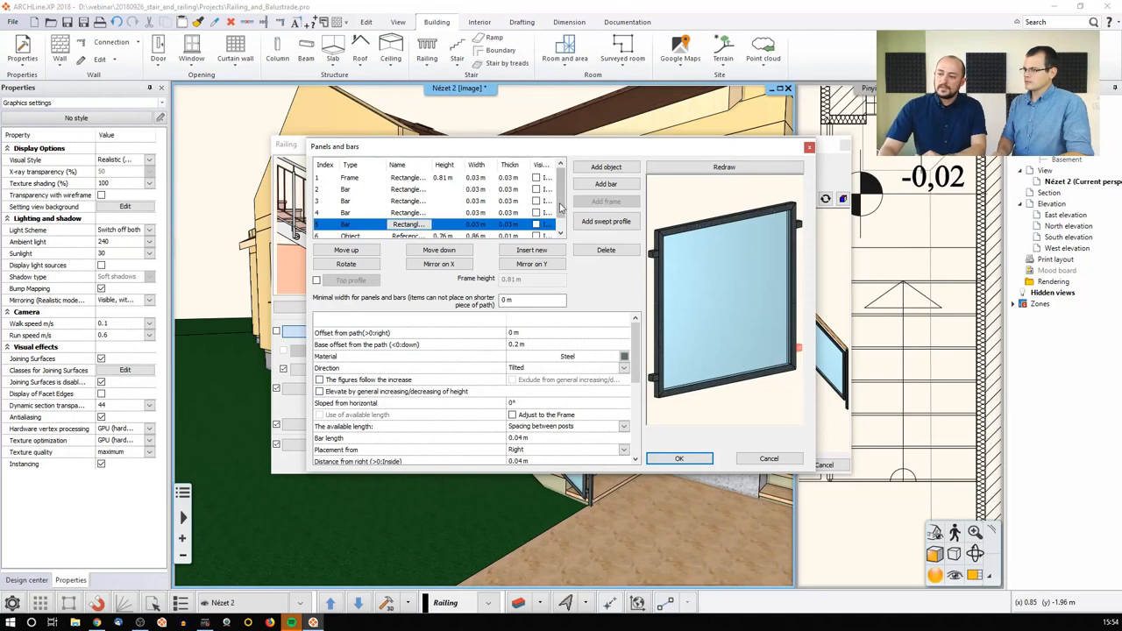
{"action": "scroll", "scroll_direction": "down", "scroll_amount": 3}
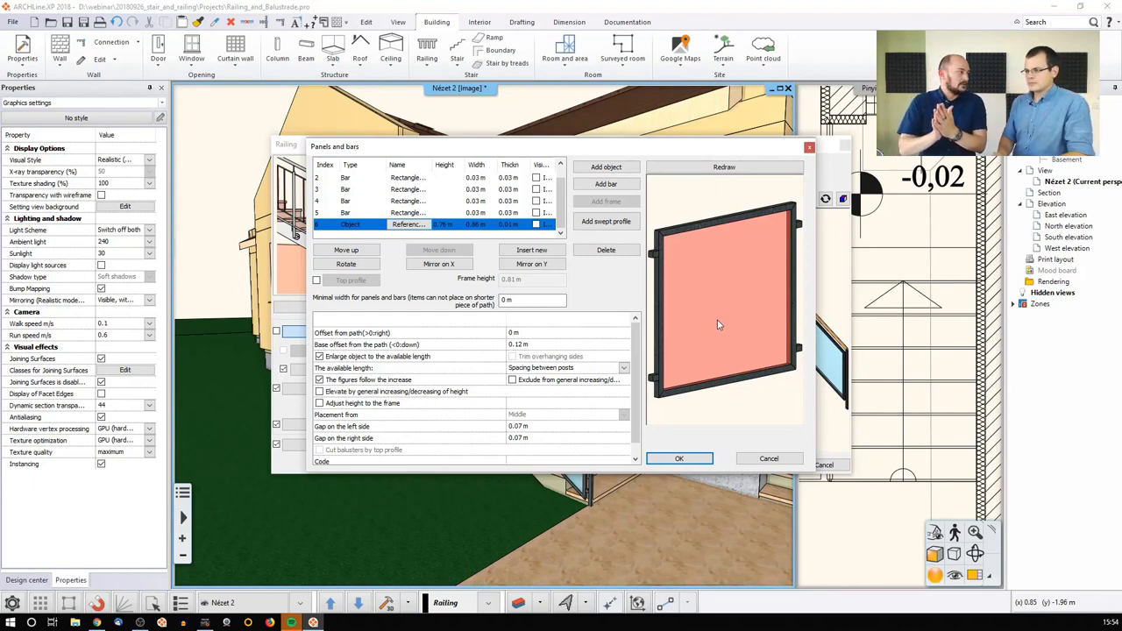
{"action": "mouse_move", "coordinate": [617, 323]}
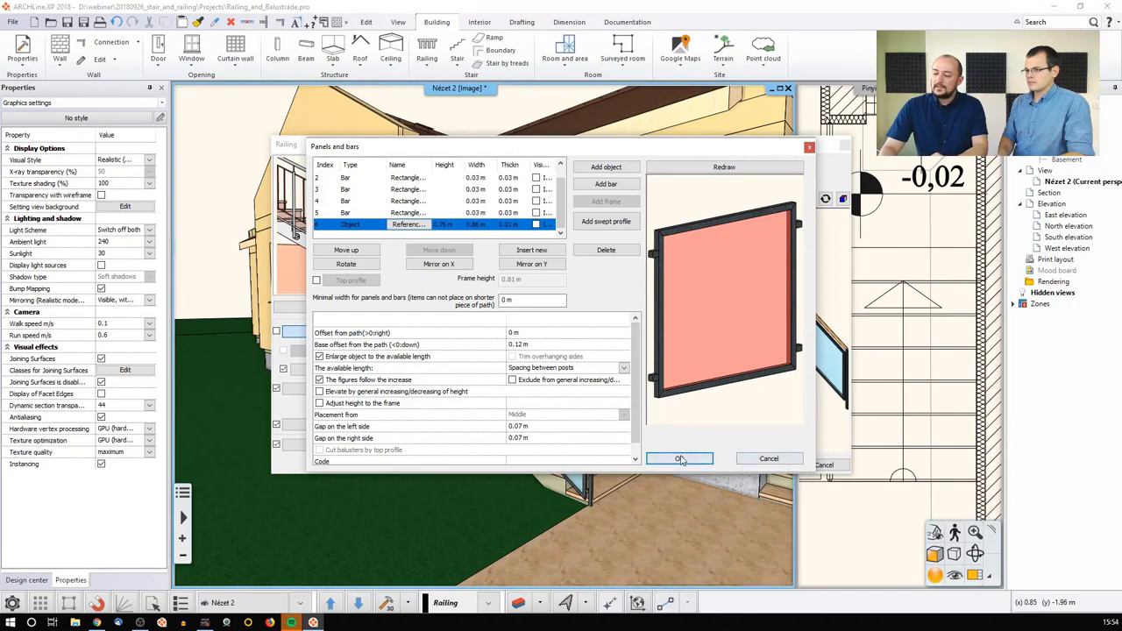
- Accept the panels and bars, then apply the railing settings to return to the house model
{"action": "left_click", "coordinate": [681, 459]}
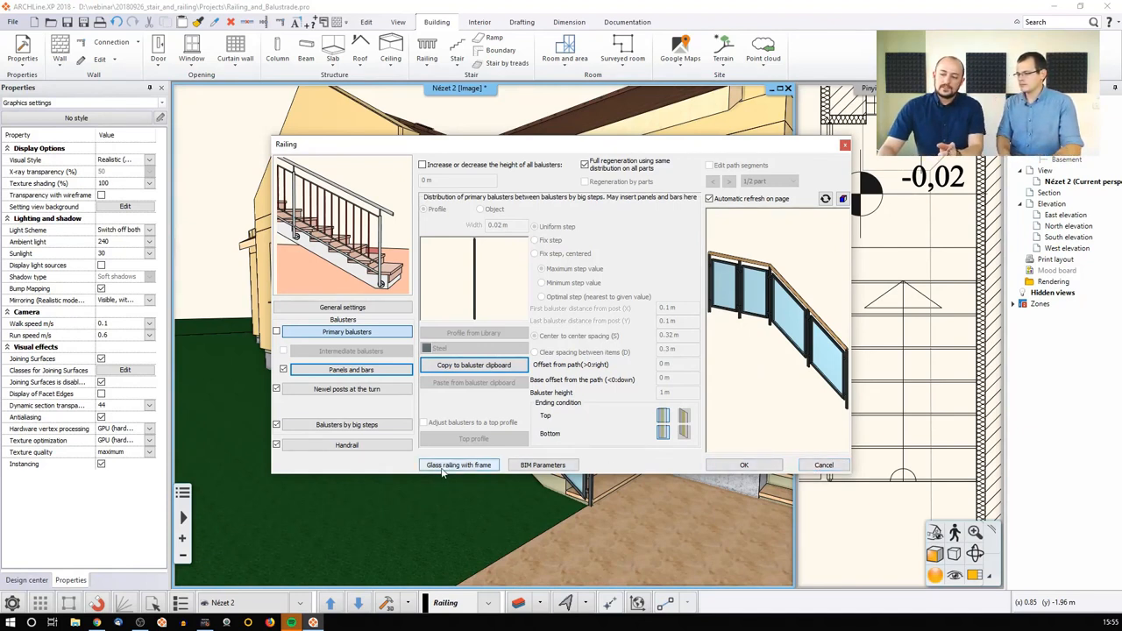
{"action": "mouse_move", "coordinate": [459, 465]}
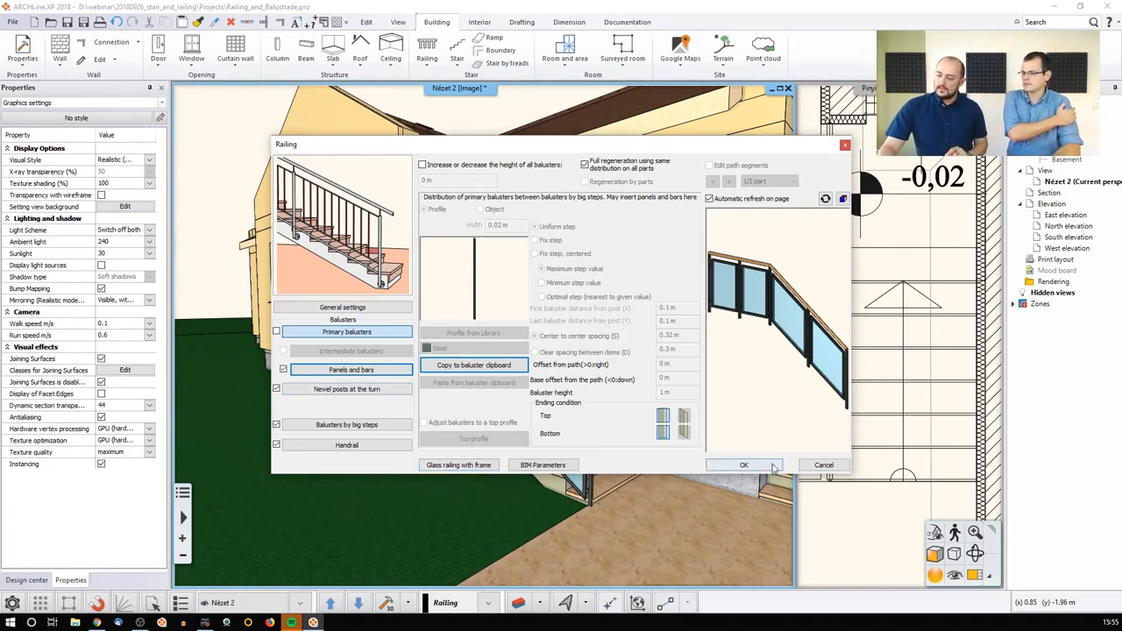
{"action": "left_click", "coordinate": [744, 465]}
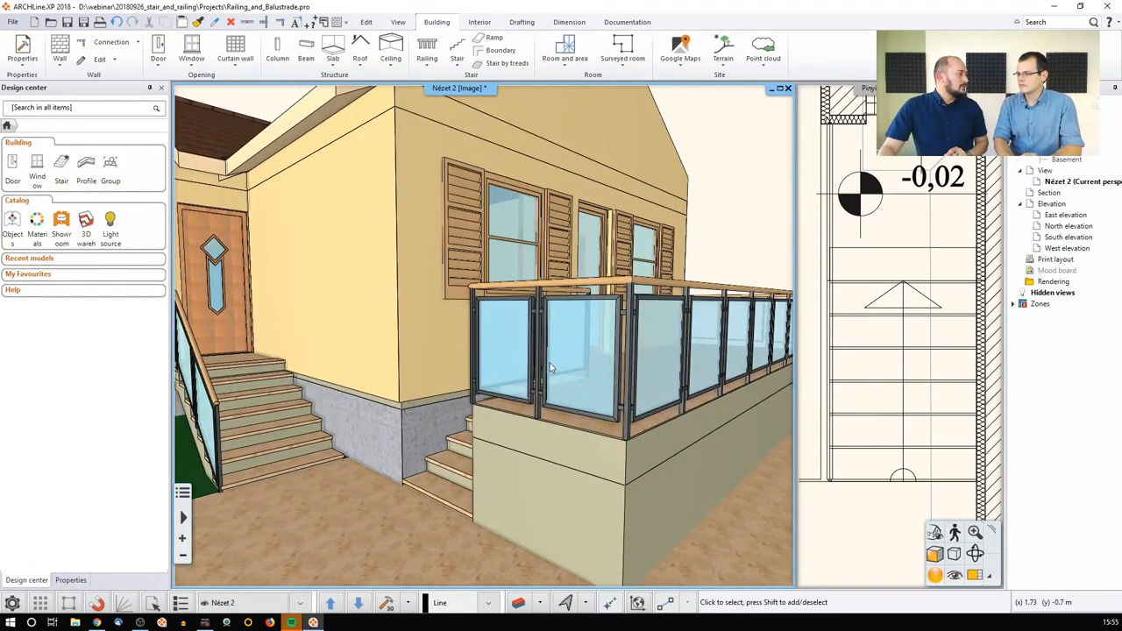
{"action": "mouse_move", "coordinate": [589, 379]}
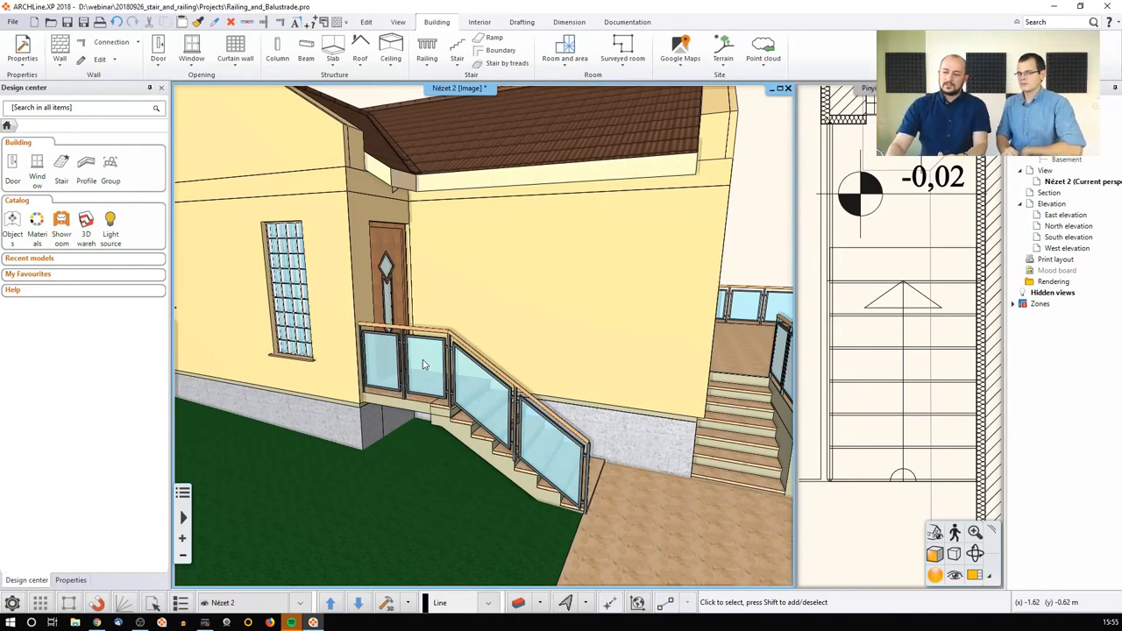
{"action": "mouse_move", "coordinate": [435, 360]}
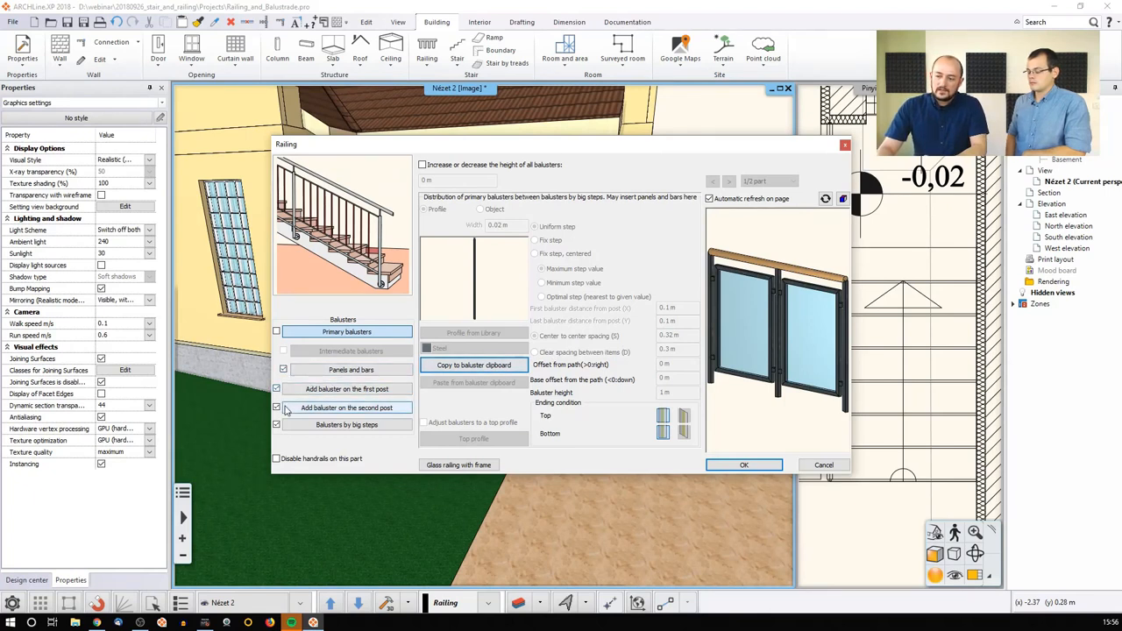
- Disable 'Add baluster on the second post' and 'Balusters by big steps', then apply the lower railing
{"action": "left_click", "coordinate": [277, 425]}
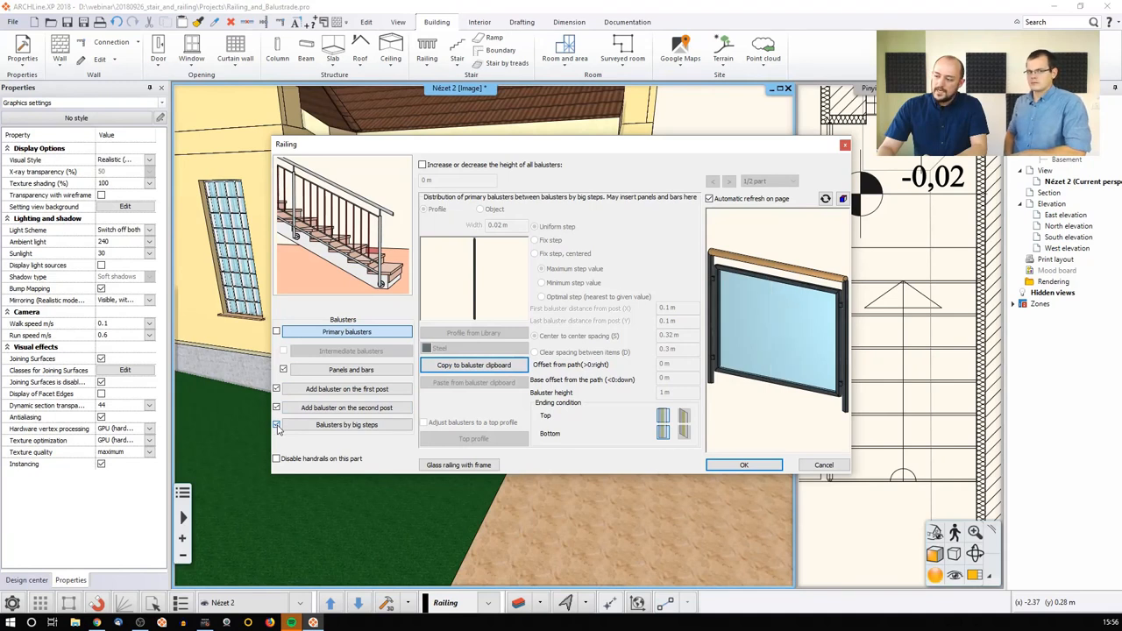
{"action": "left_click", "coordinate": [277, 425]}
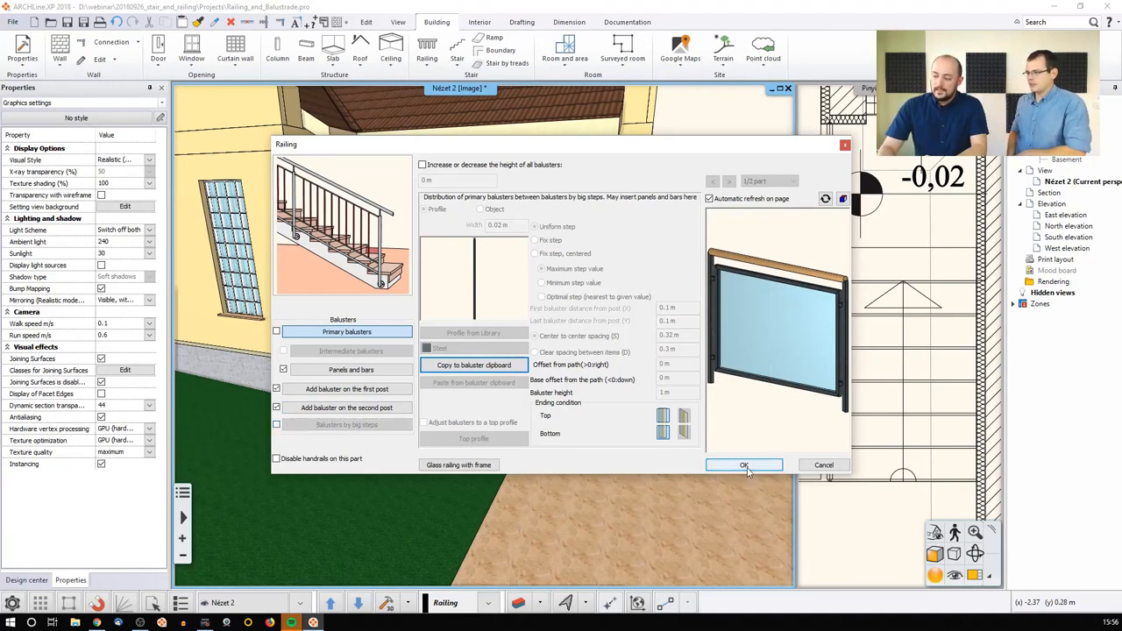
{"action": "left_click", "coordinate": [743, 464]}
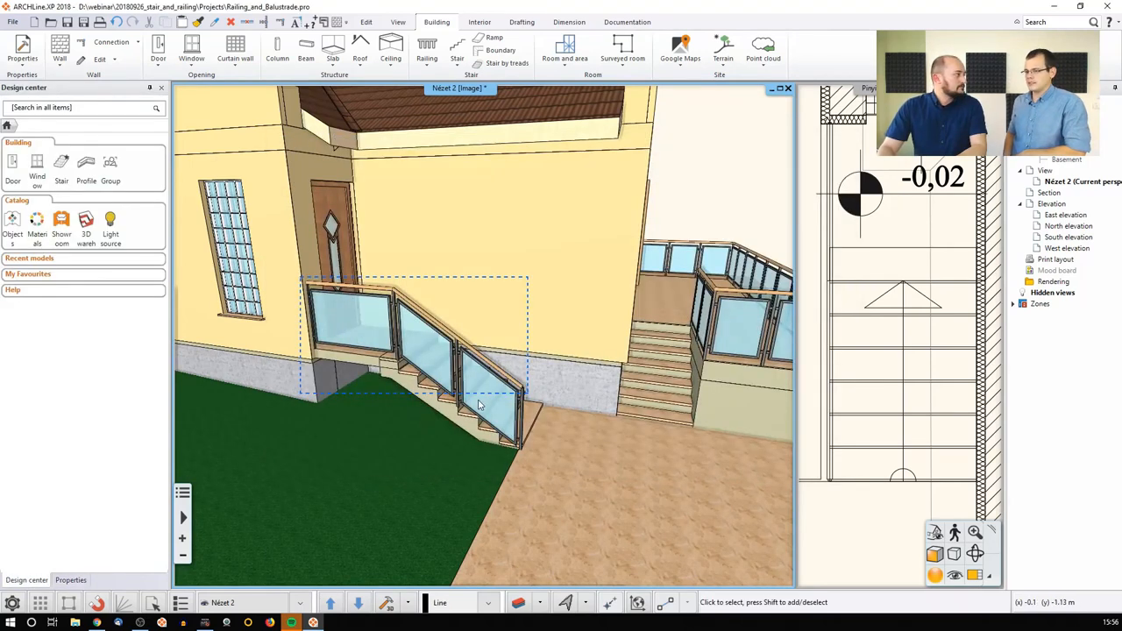
{"action": "mouse_move", "coordinate": [452, 368]}
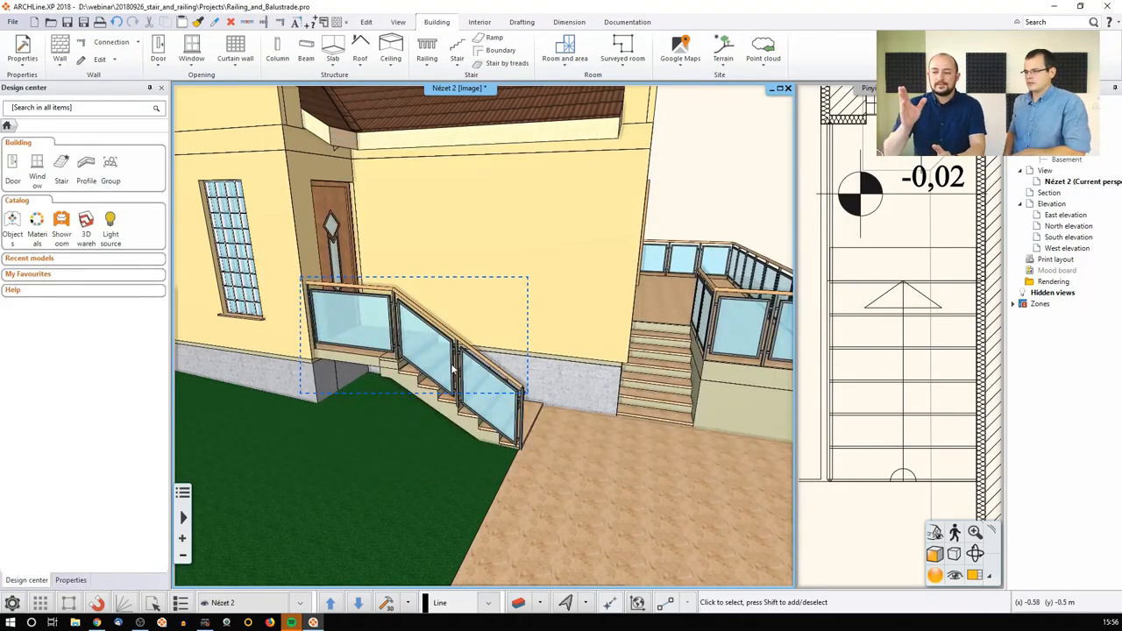